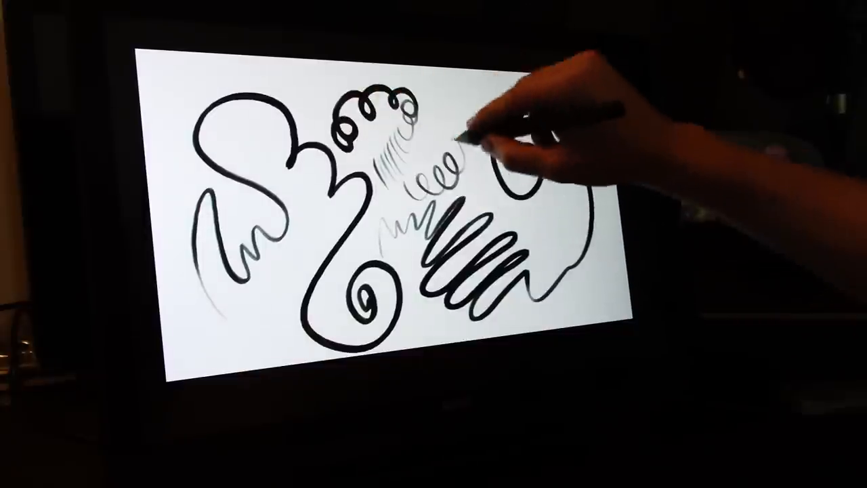
# - Draw a bold black spiral at upper right, beside the tightly looped stroke
pyautogui.moveTo(488, 136); pyautogui.dragTo(522, 190)
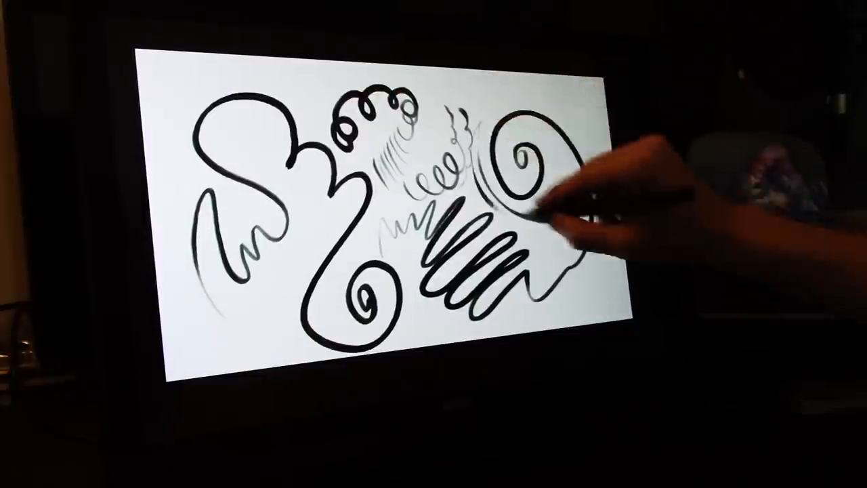